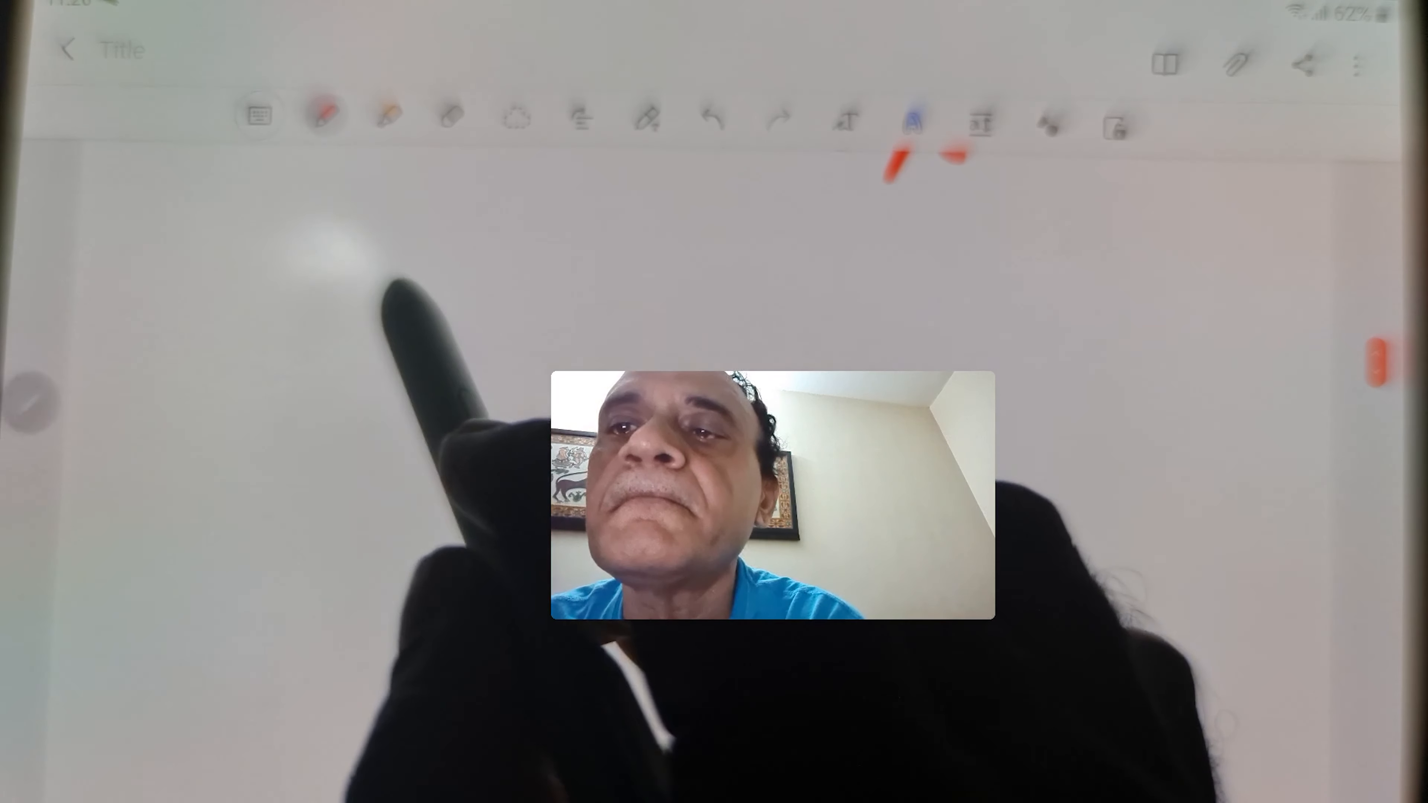
# - Handwrite red cursive letters, an 'a' and a looping 'g', at the upper left with the S Pen
pyautogui.moveTo(346, 283); pyautogui.dragTo(601, 409)
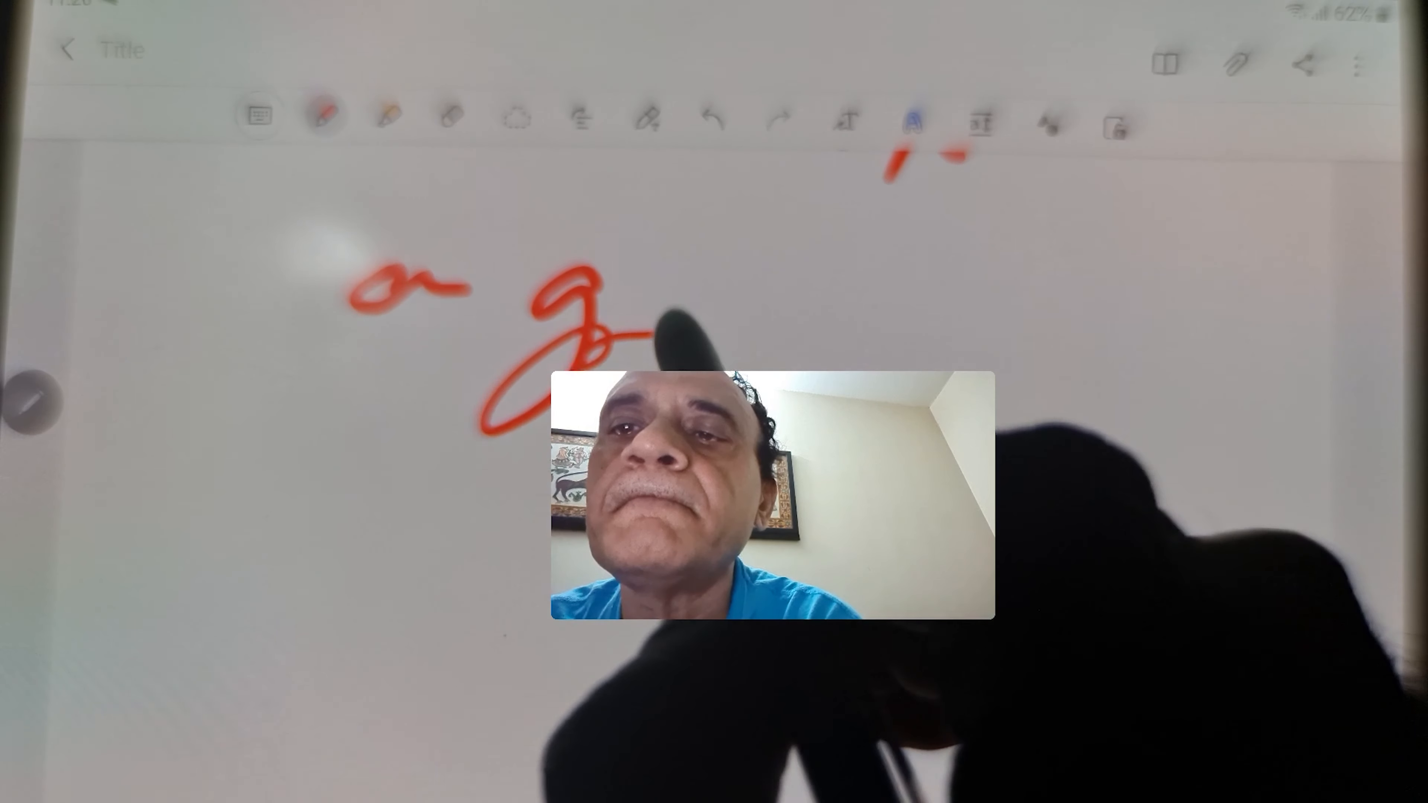